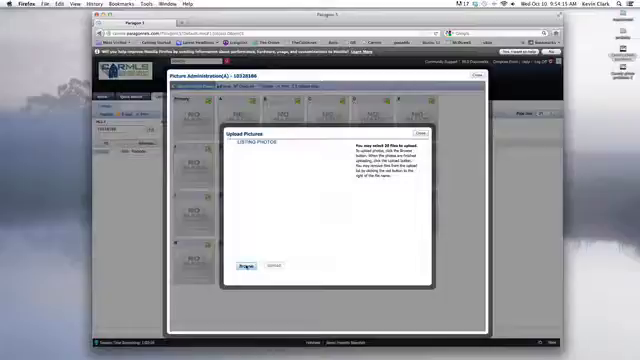
# - Browse to the listing photo JPEGs and add them to the Upload Pictures list
pyautogui.click(243, 265)
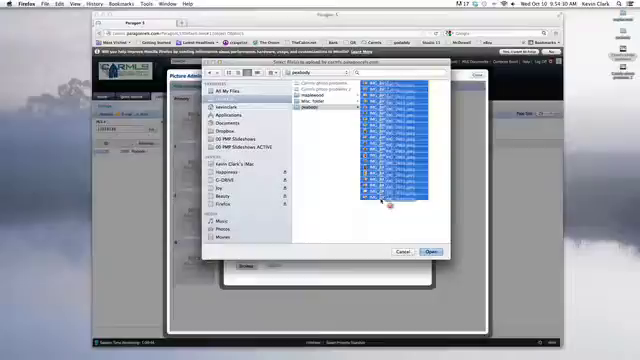
pyautogui.click(432, 251)
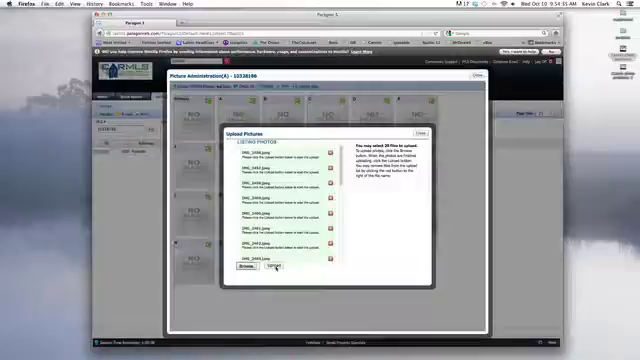